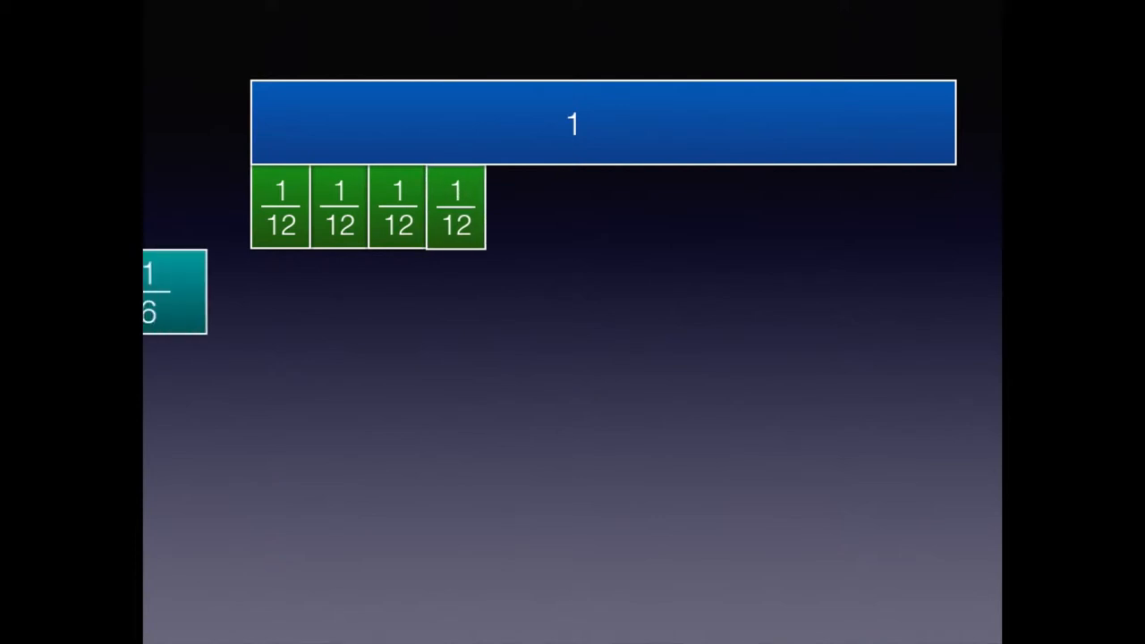
- Extend the equation with 2/2 after 4/12 ÷, then '= 2/6 ÷' on the next line
left_click_drag(174, 291, 309, 291)
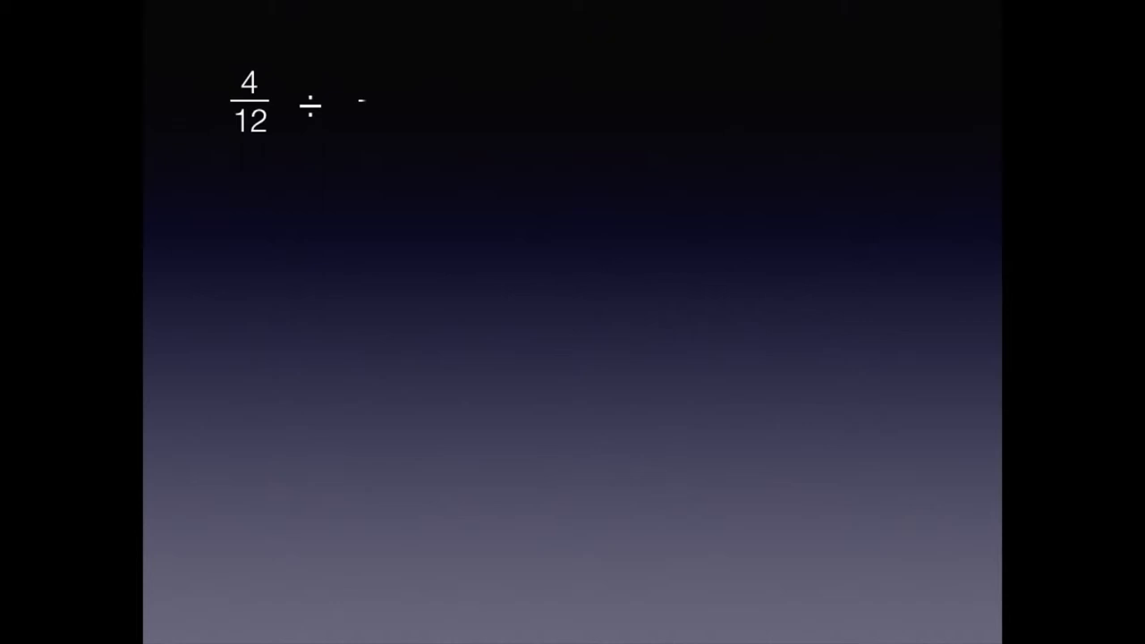
type("2/2")
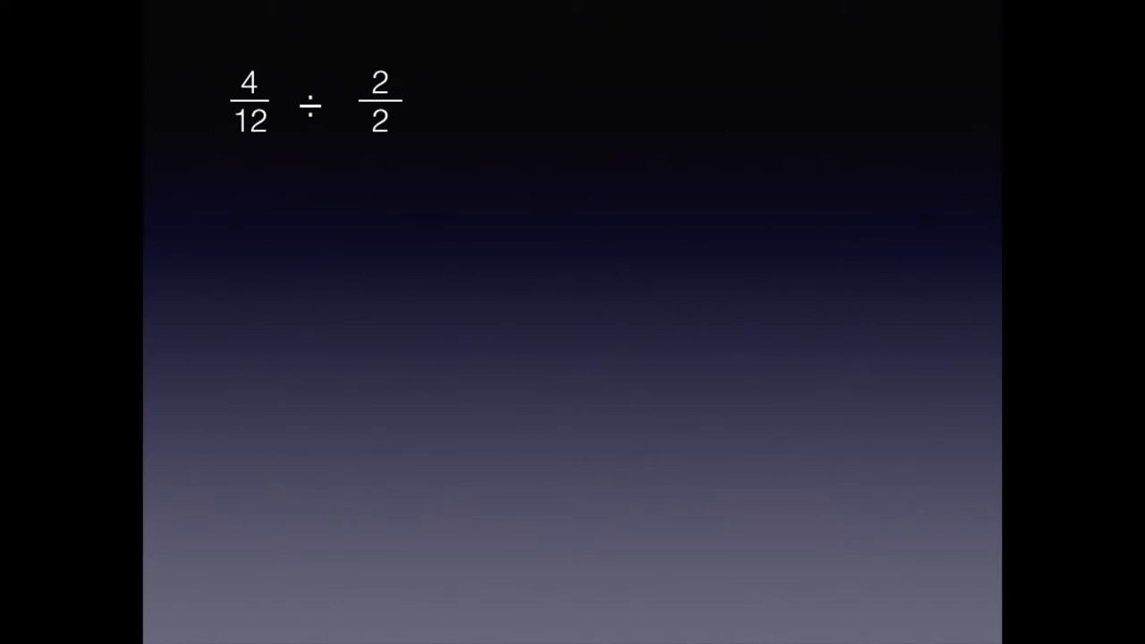
type("= 2/6")
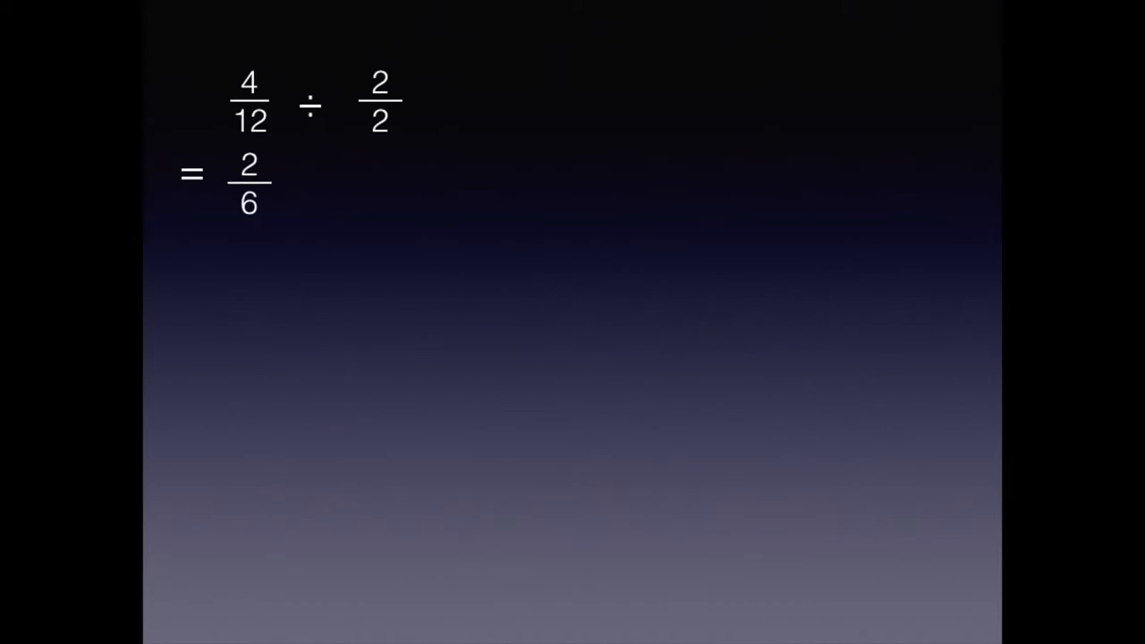
type("÷")
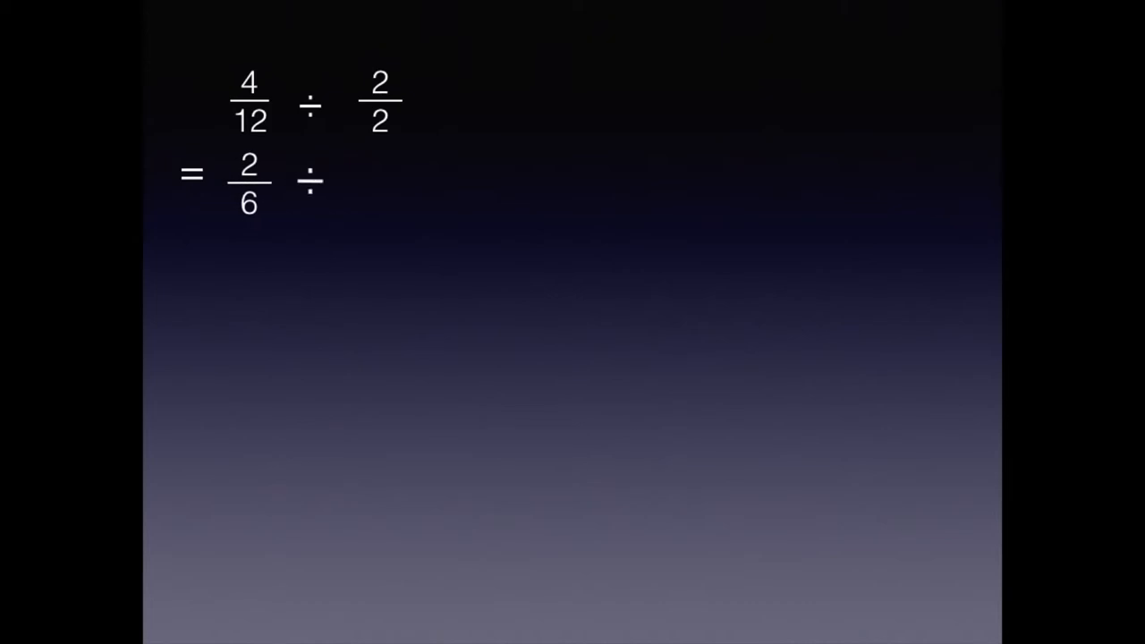